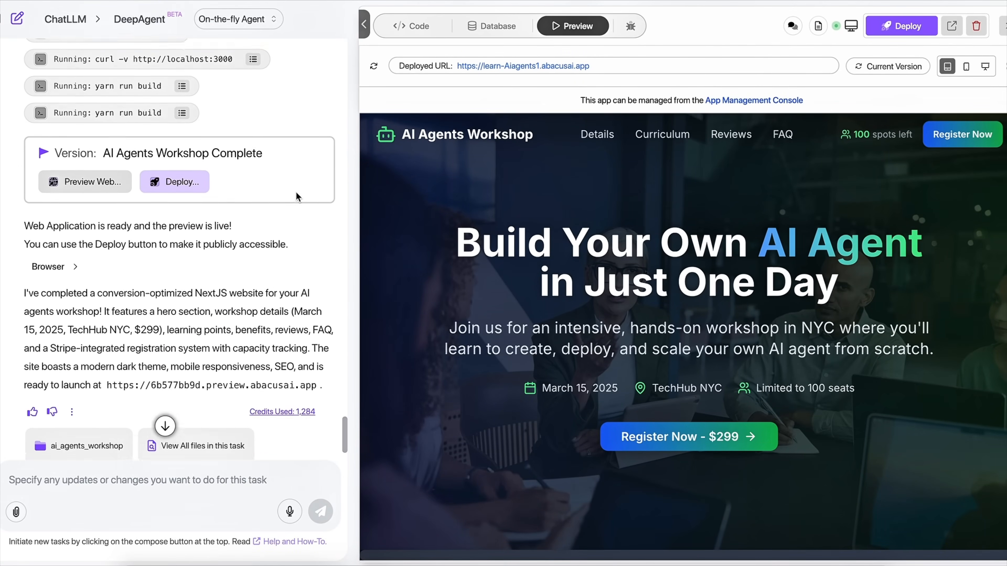
Submit the AI agents workshop website description from the DeepAgent prompt box
click(103, 24)
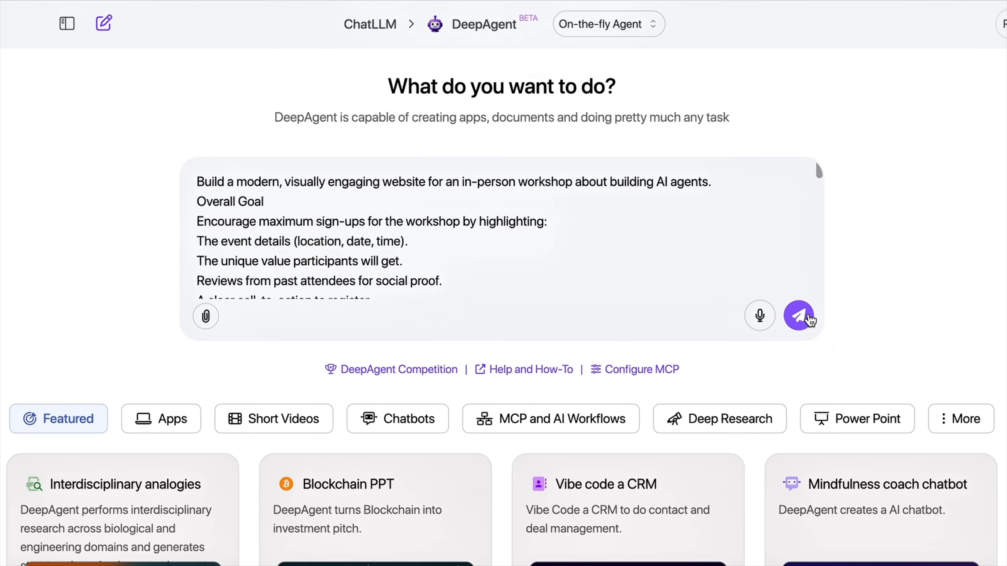
click(798, 316)
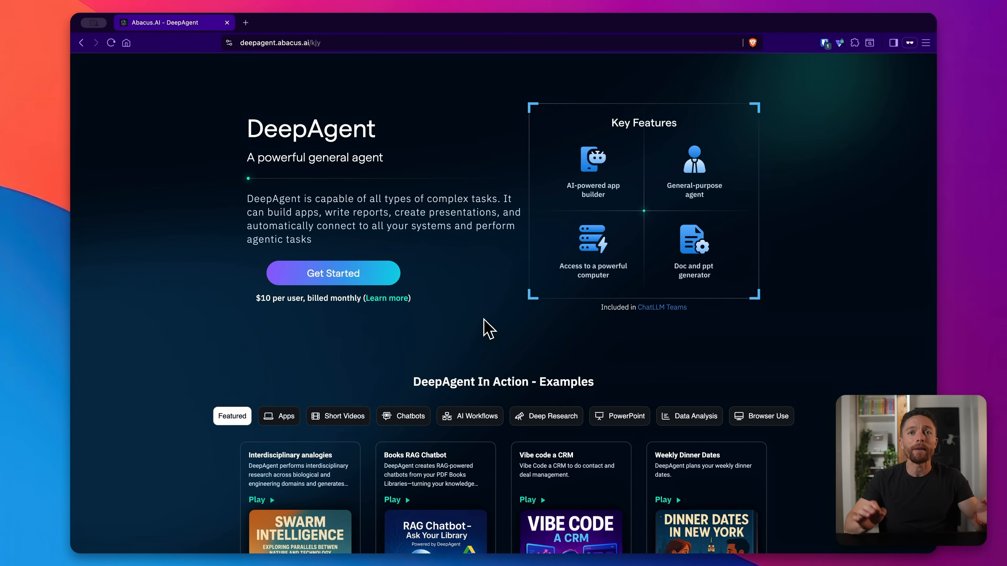
mouse_move(632, 231)
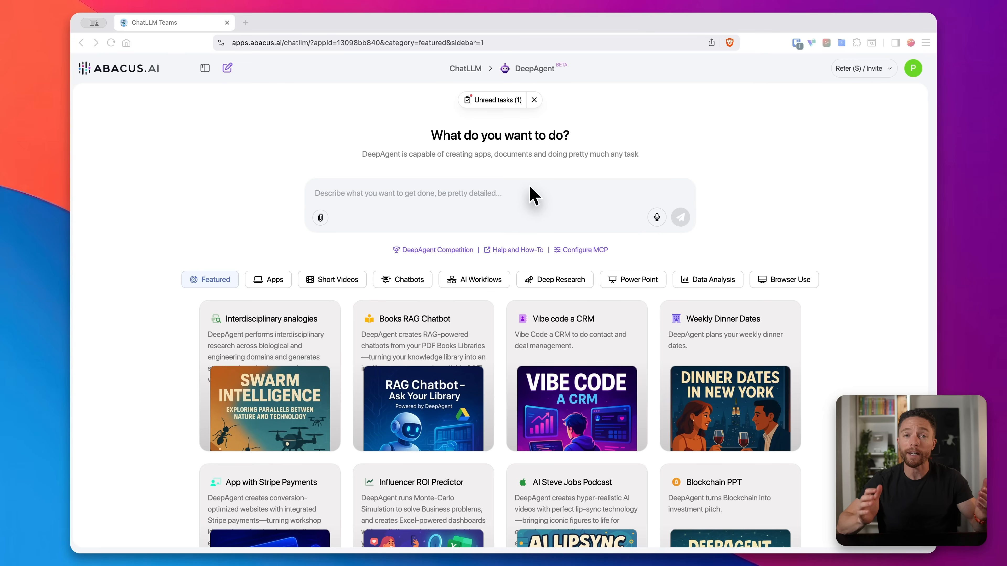
mouse_move(488, 204)
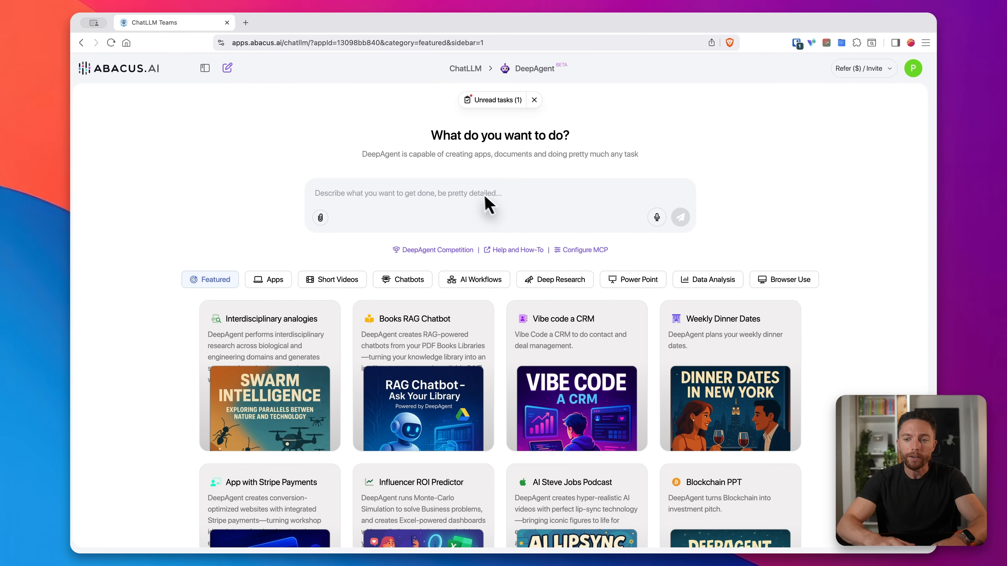
Send the sign-up-focused workshop website brief to the agent for clarifying questions
click(491, 194)
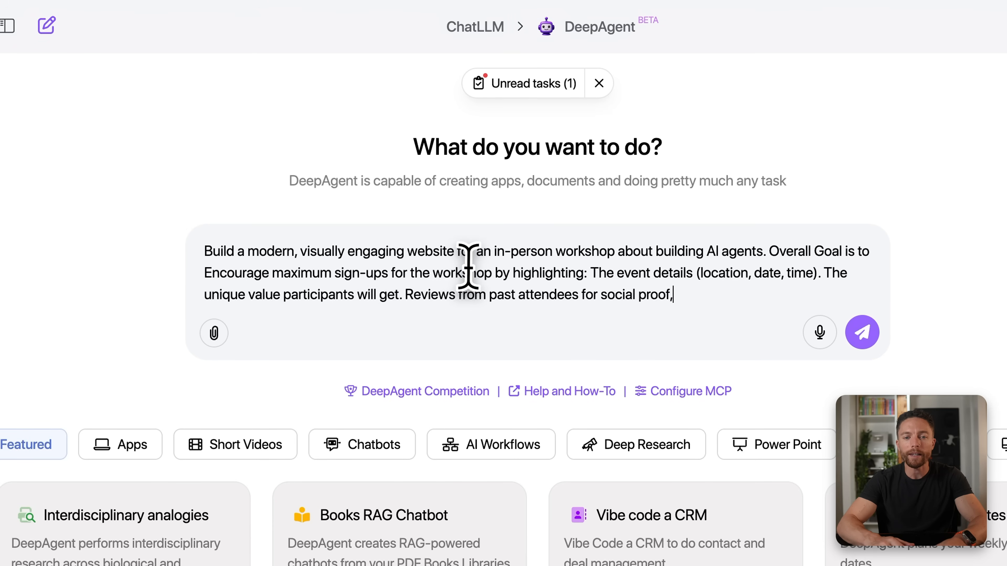
mouse_move(576, 236)
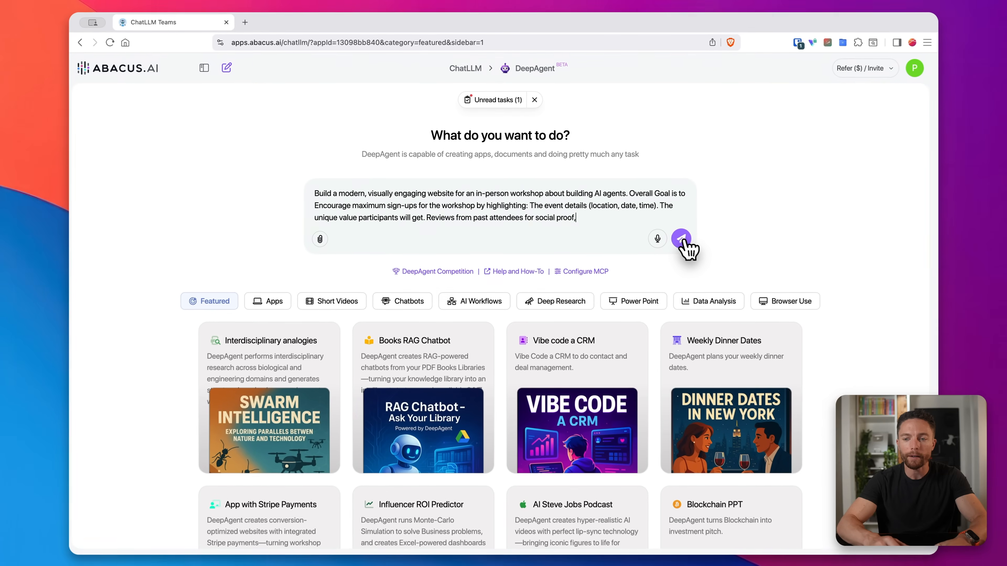
click(681, 238)
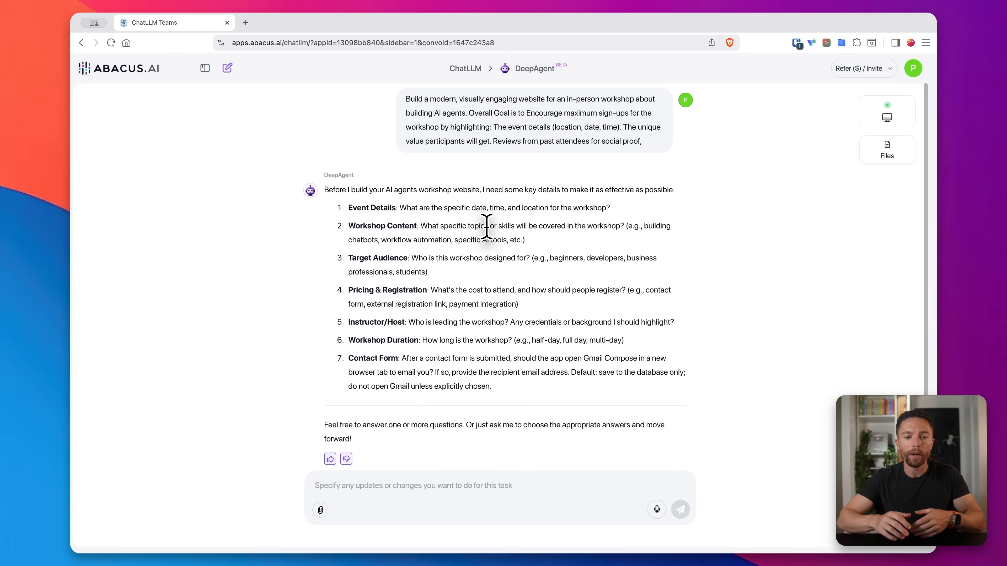
scroll(down, 3)
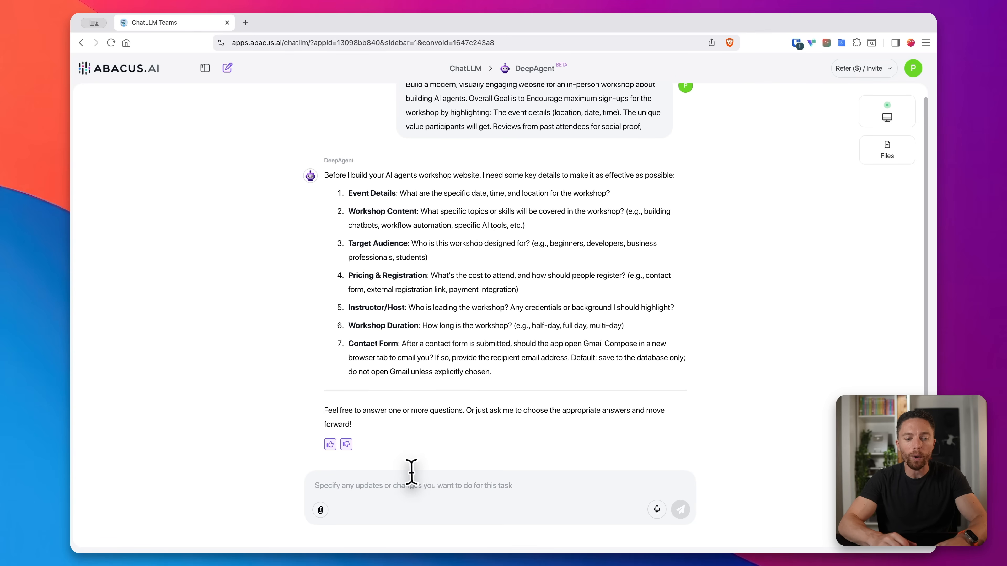
mouse_move(647, 403)
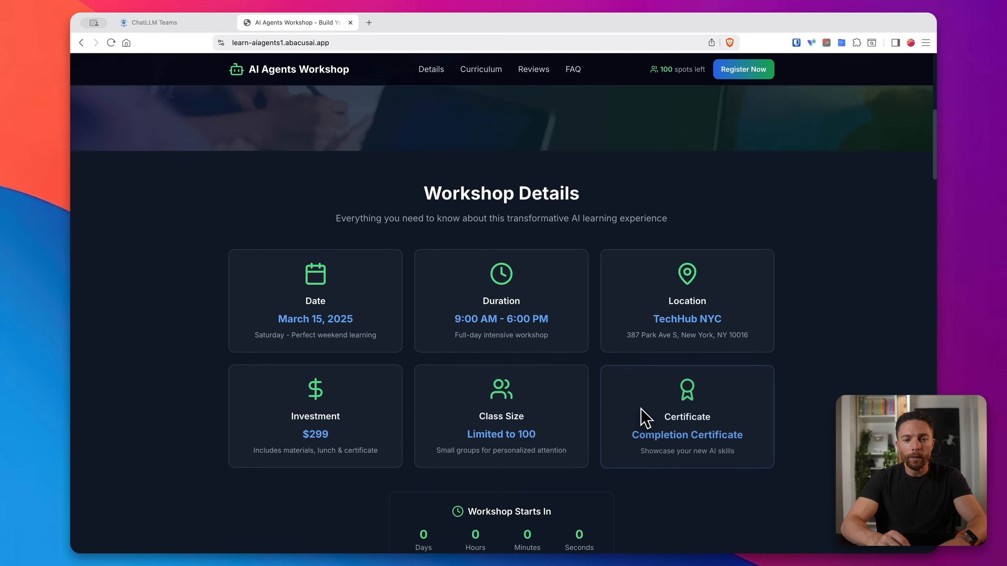
scroll(down, 3)
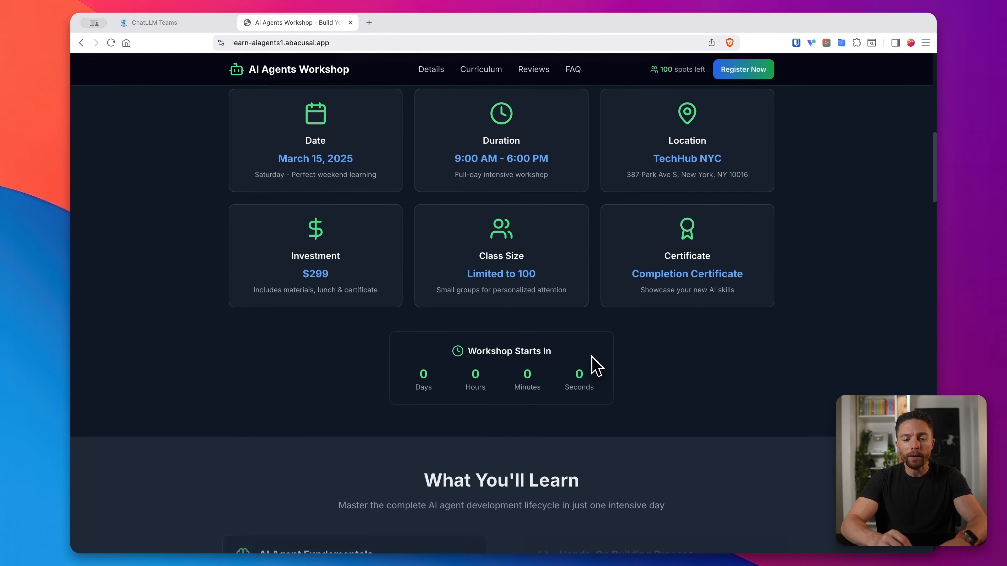
scroll(down, 3)
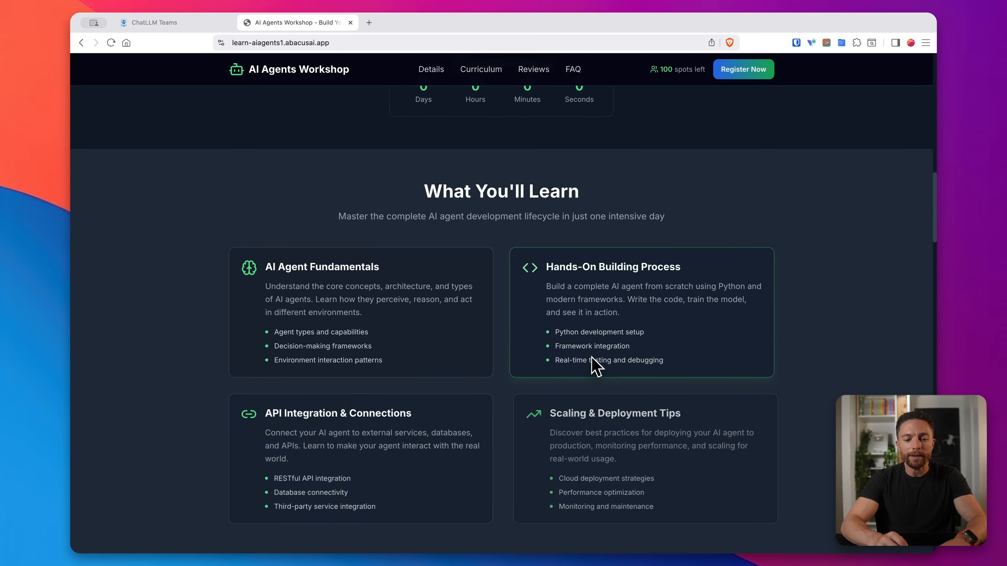
scroll(down, 3)
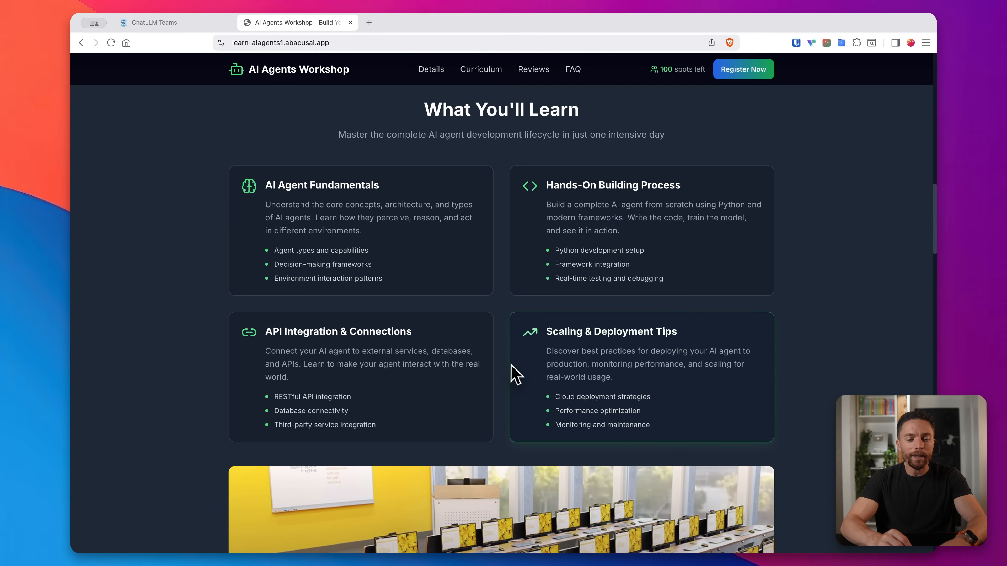
scroll(down, 3)
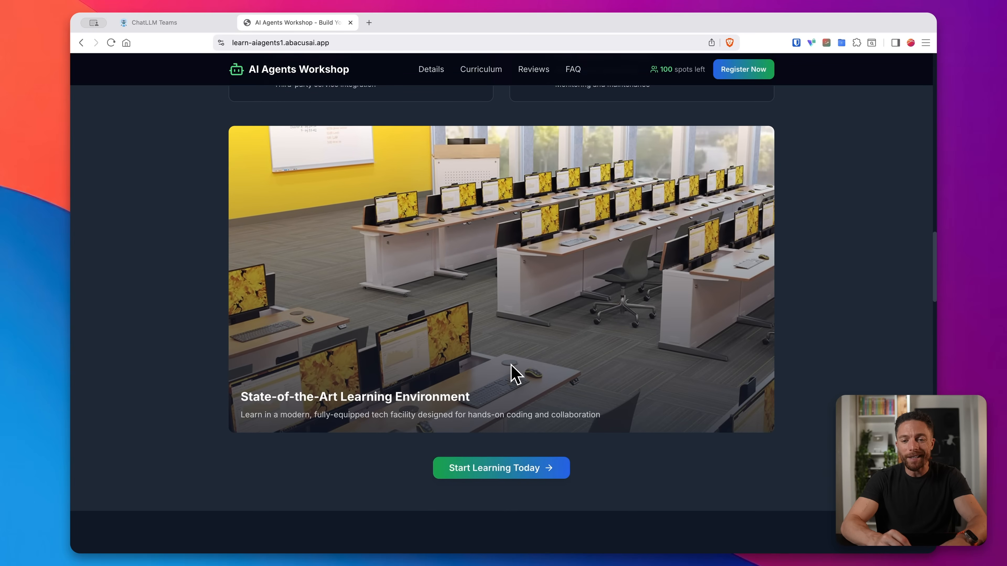
scroll(down, 3)
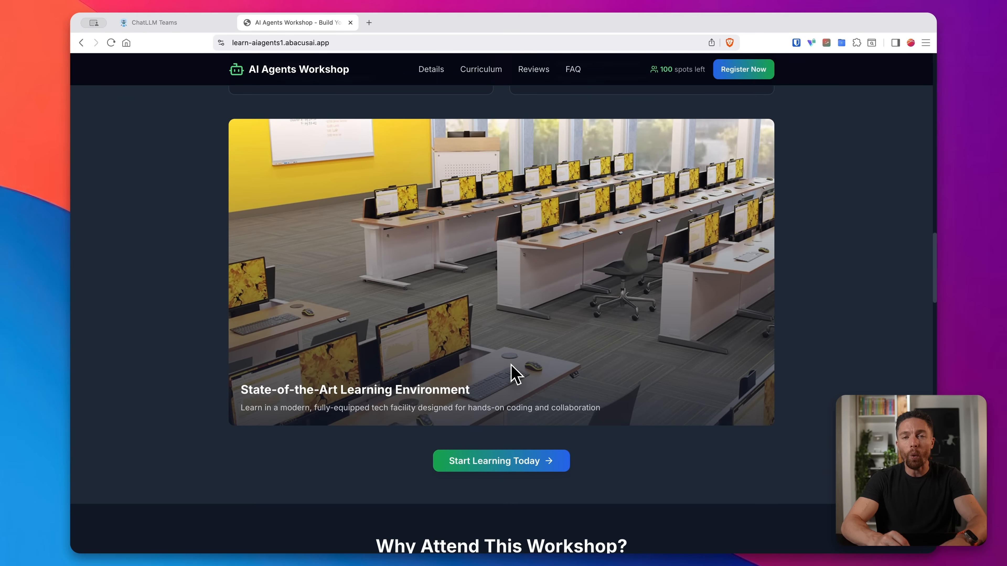
scroll(down, 3)
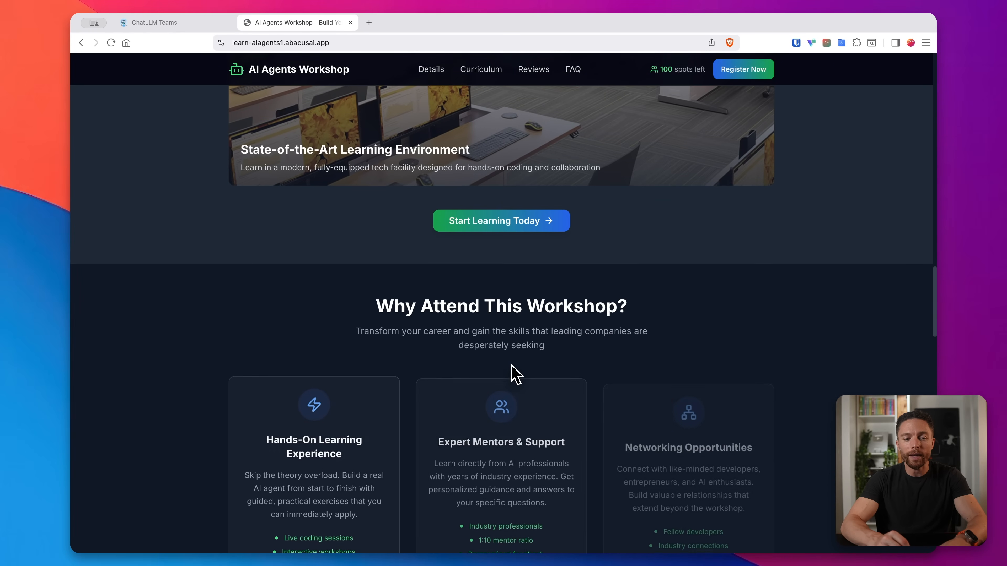
scroll(down, 3)
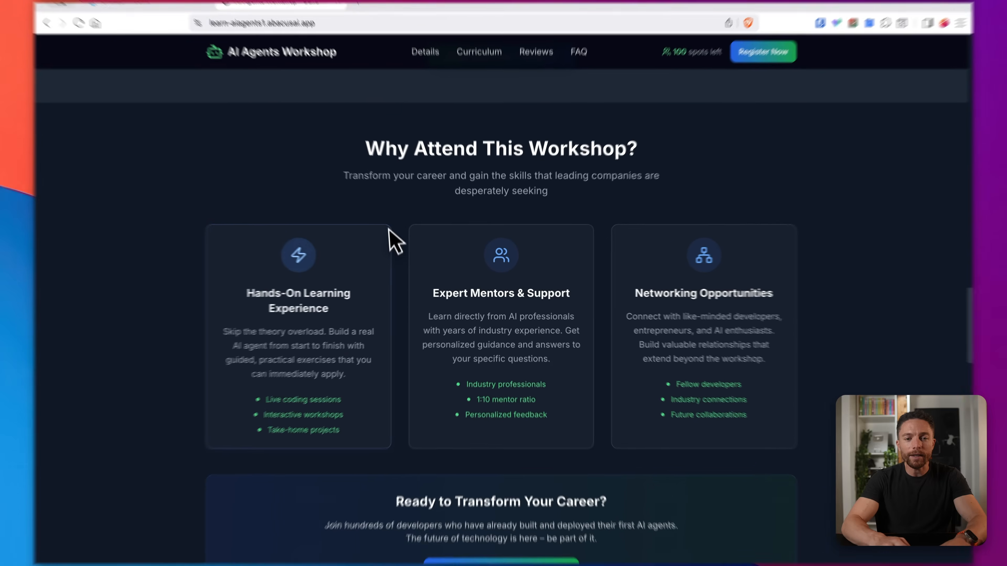
scroll(down, 3)
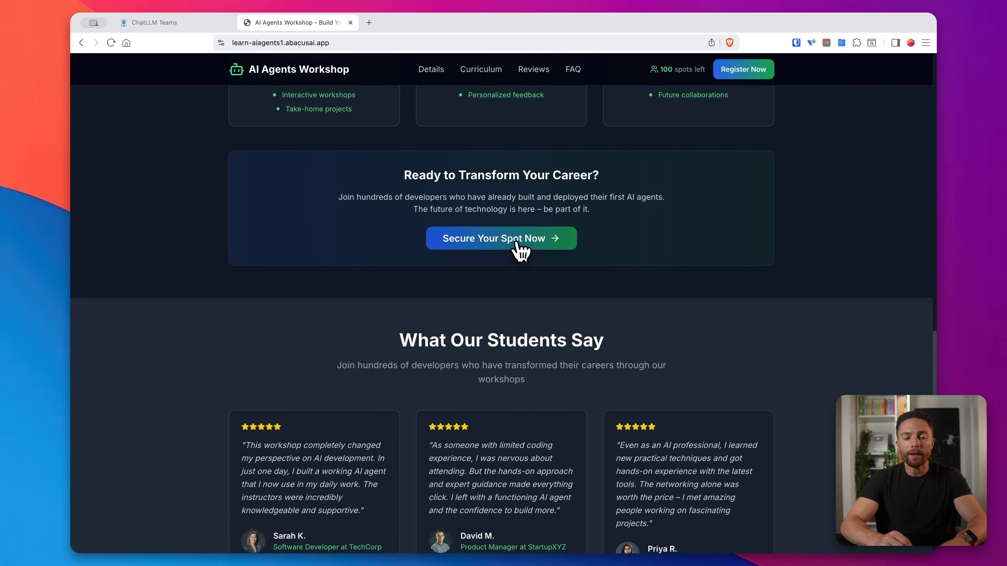
scroll(down, 3)
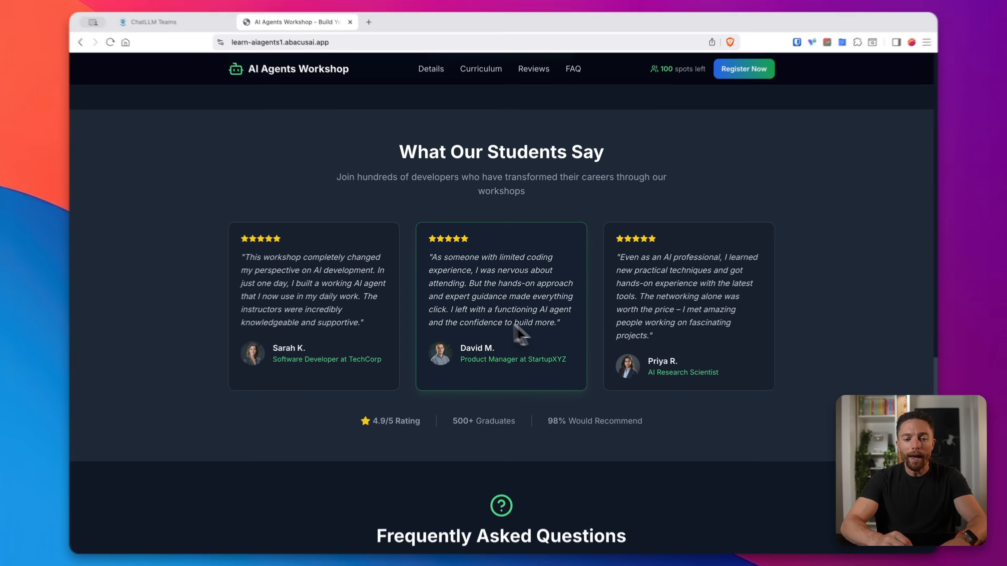
scroll(down, 3)
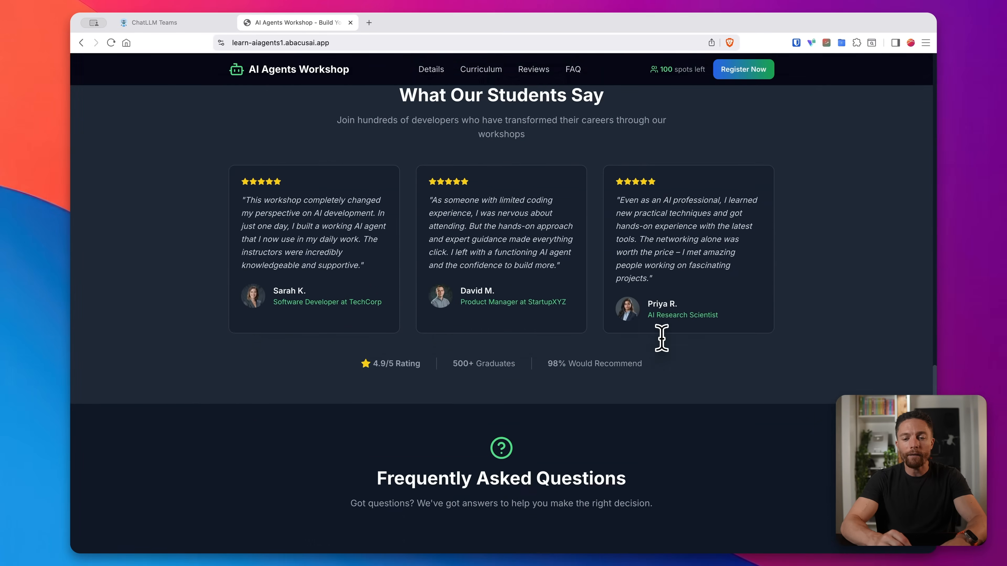
scroll(up, 3)
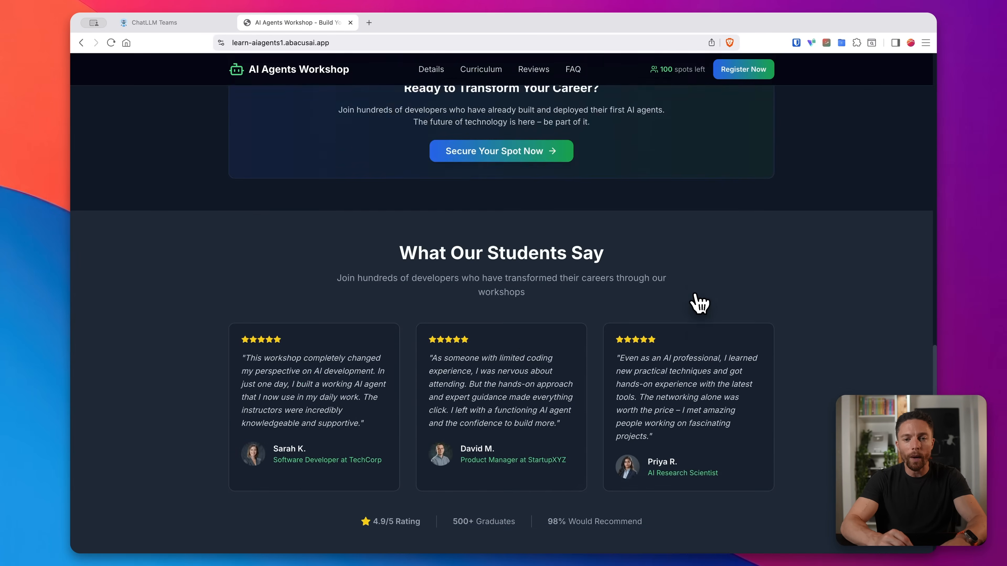
scroll(up, 3)
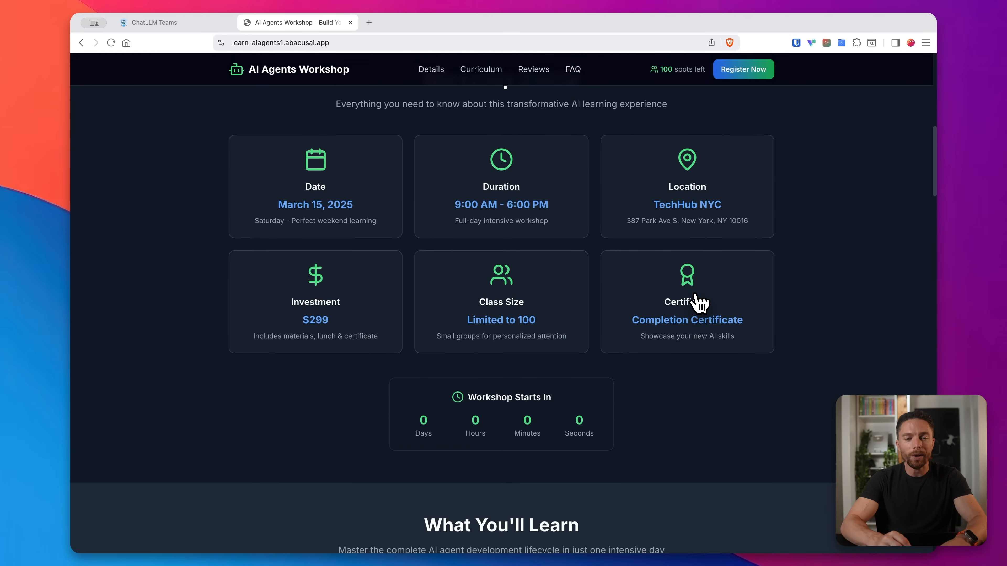
scroll(up, 3)
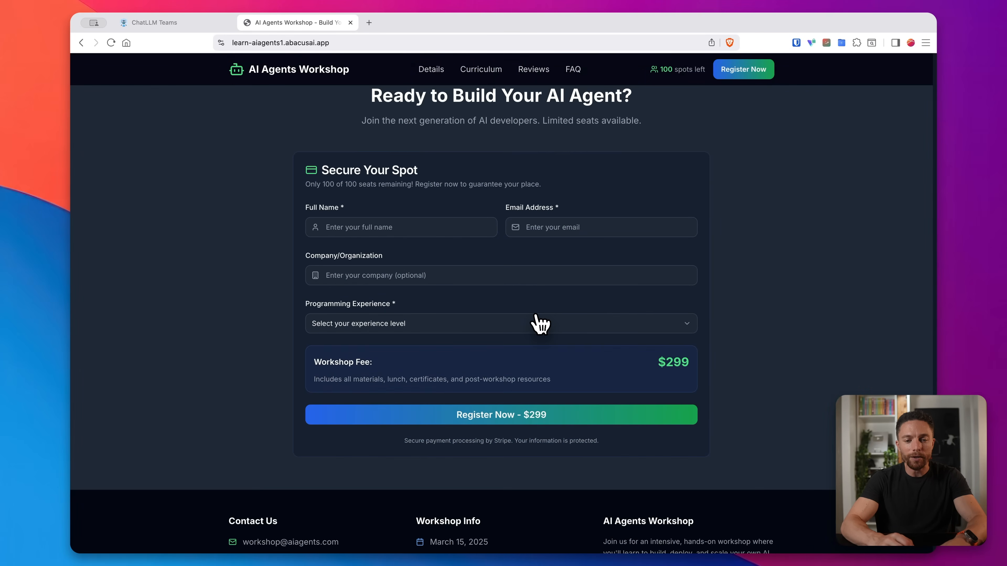
mouse_move(695, 231)
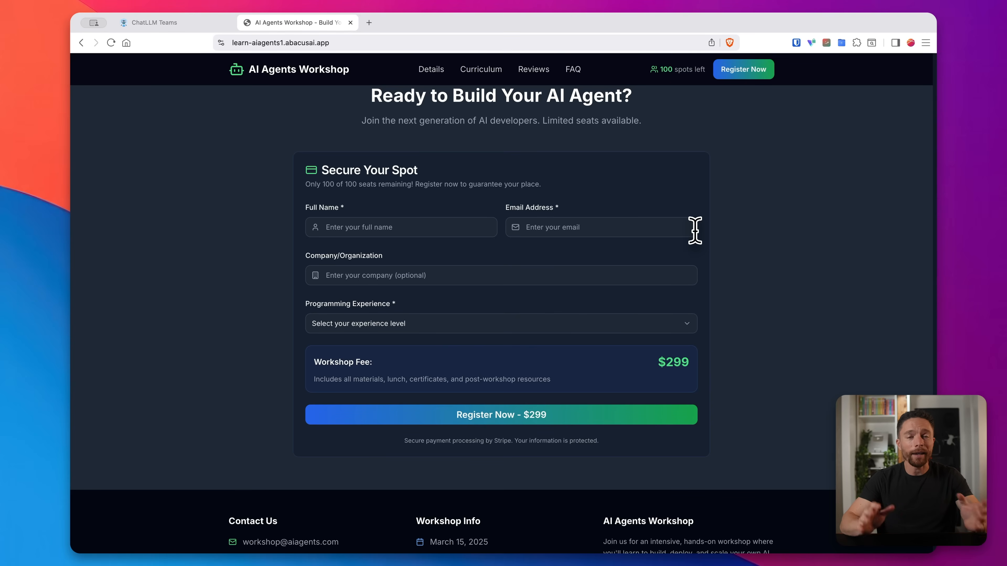
mouse_move(706, 229)
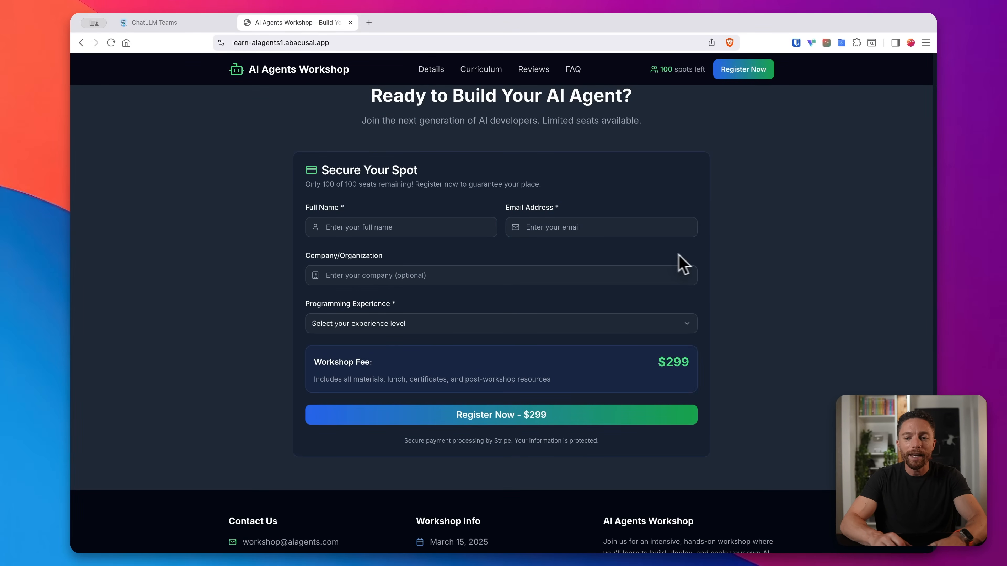
mouse_move(690, 261)
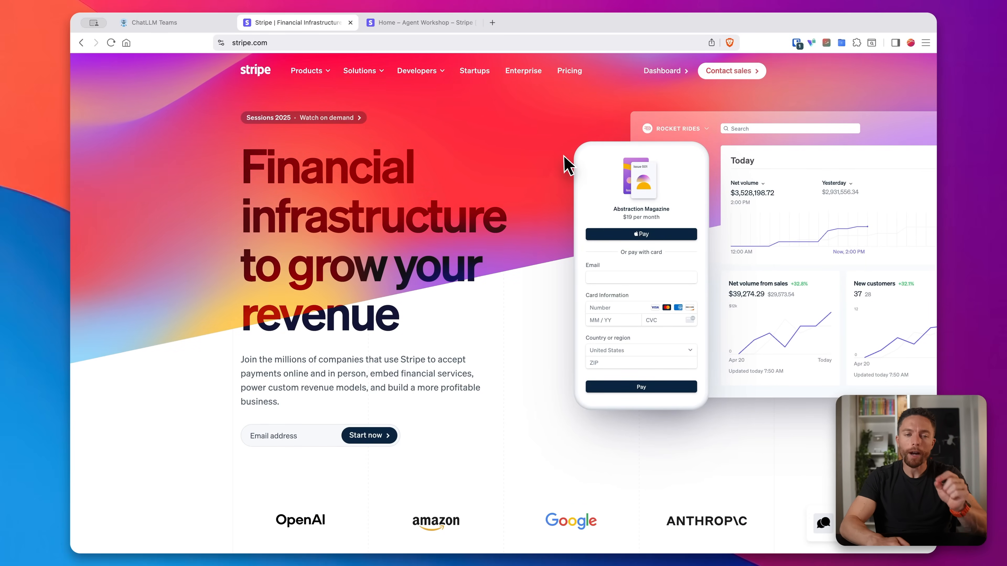
mouse_move(520, 166)
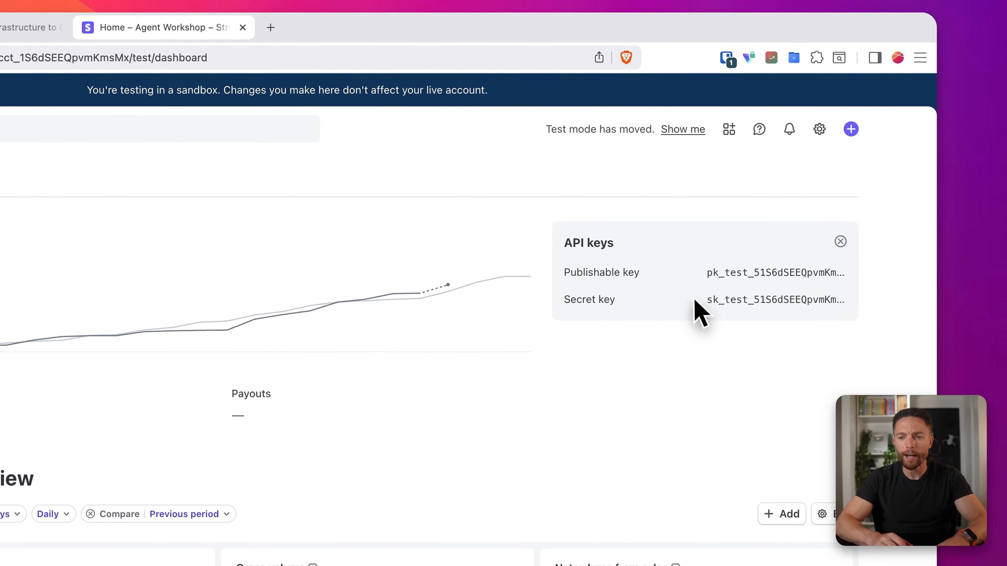
mouse_move(819, 129)
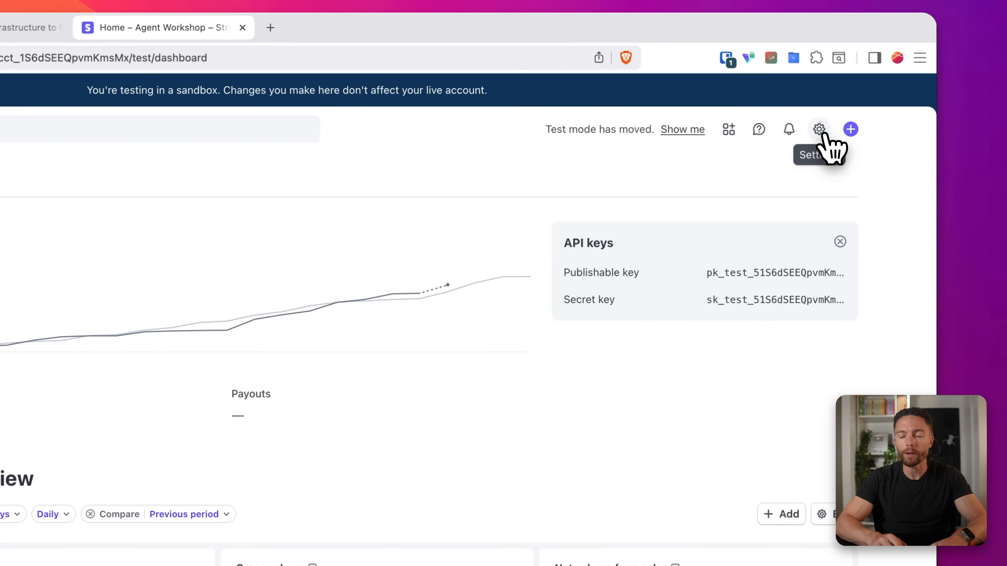
Reach the Developers settings and reveal Copy key for the publishable test key
click(819, 129)
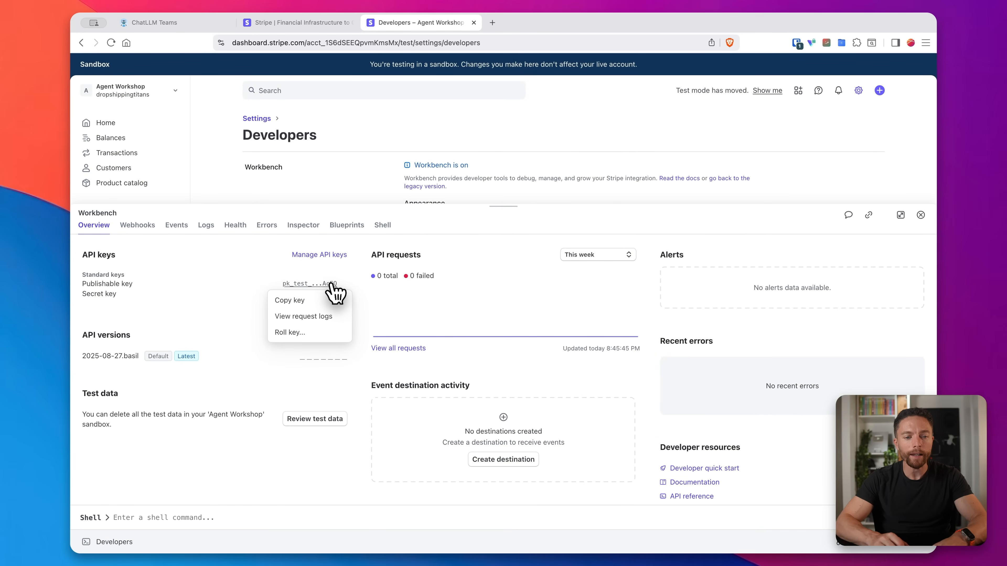
click(289, 300)
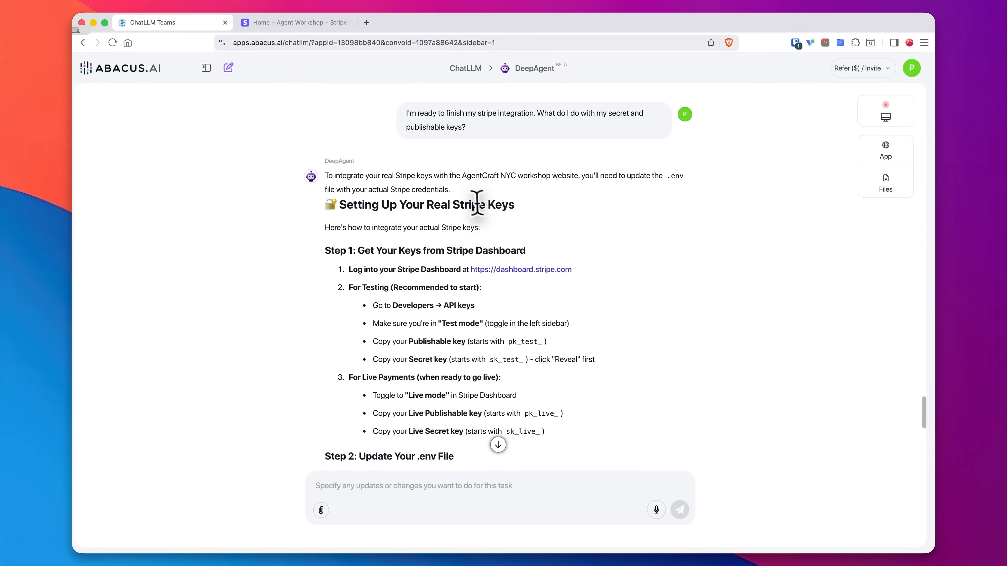
mouse_move(454, 118)
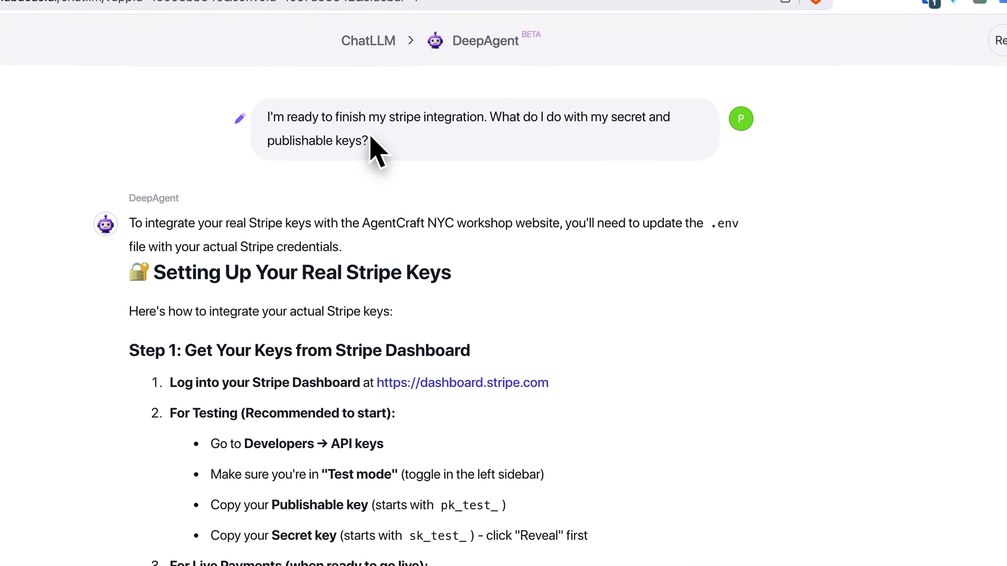
scroll(down, 3)
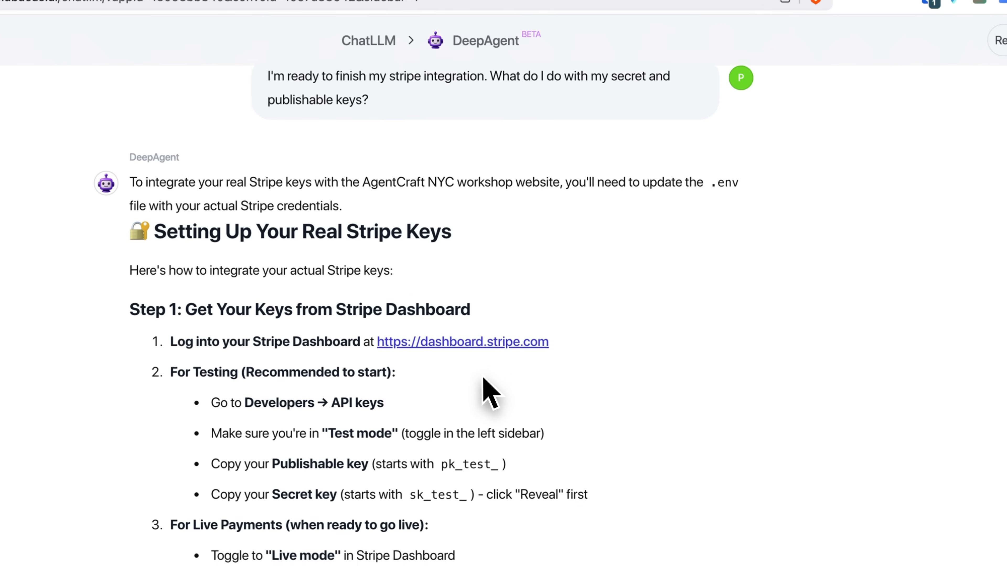
scroll(down, 3)
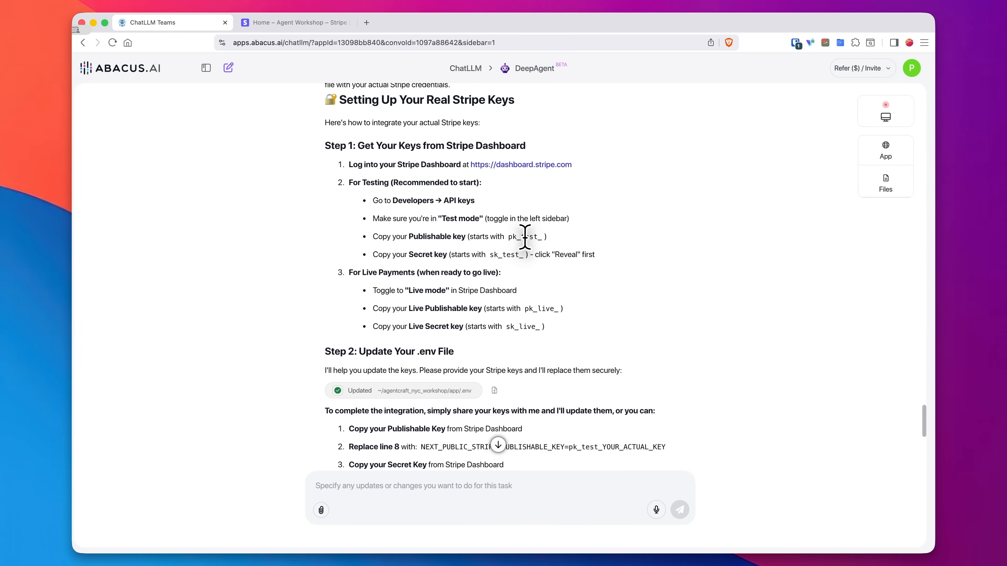
scroll(down, 3)
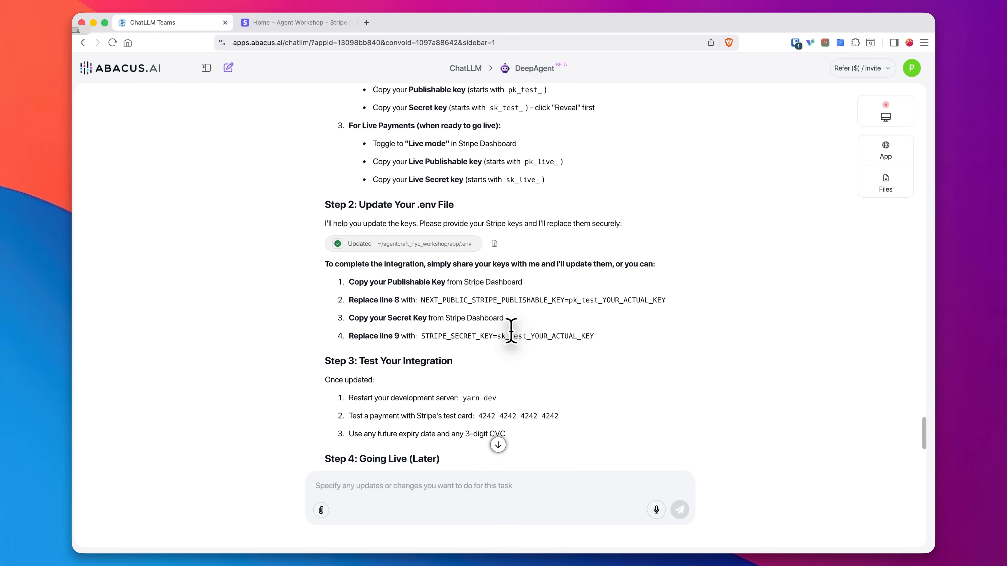
mouse_move(443, 205)
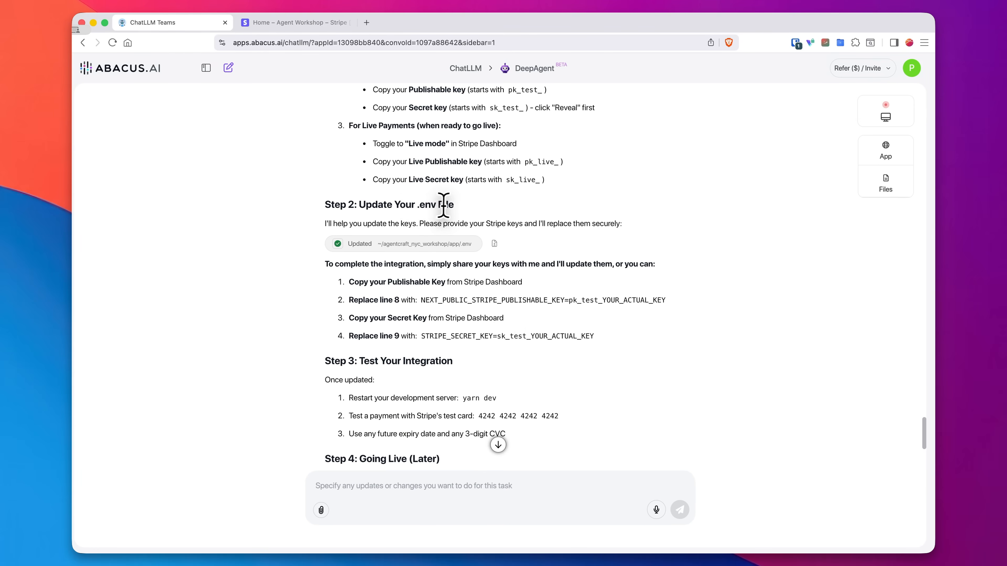
mouse_move(464, 214)
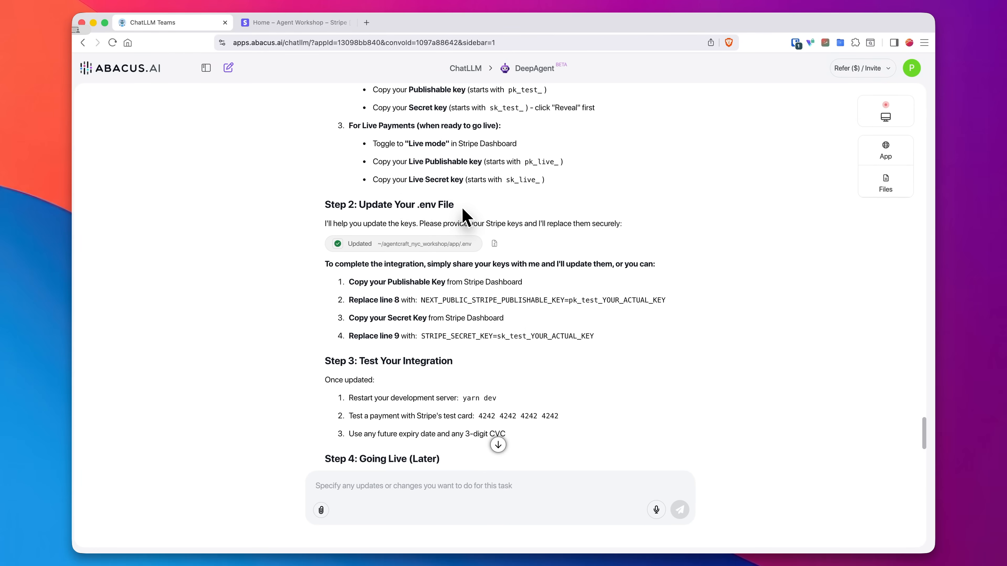
mouse_move(466, 221)
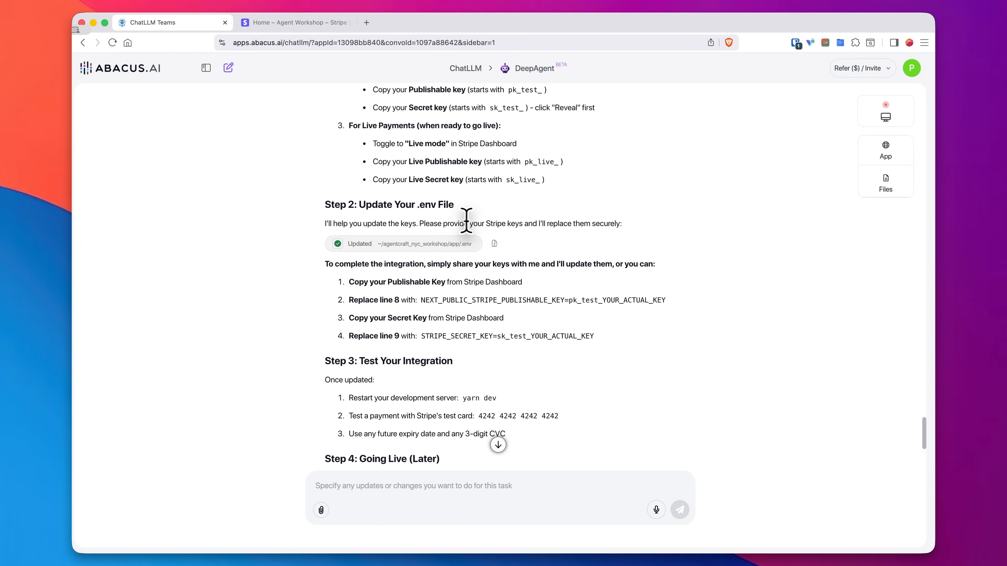
scroll(down, 3)
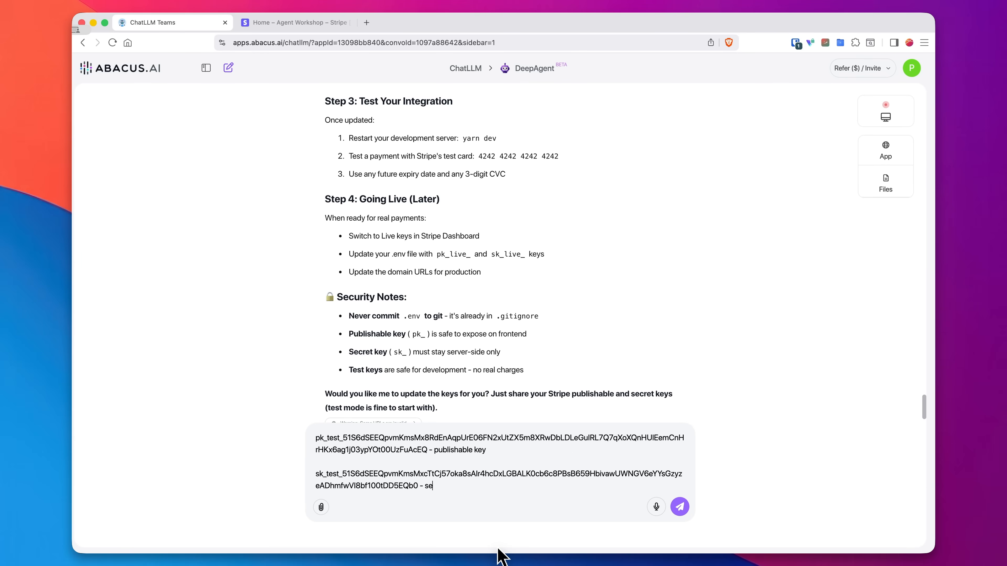
Paste the publishable and secret Stripe keys into chat so the agent updates .env and rebuilds
text(cret key)
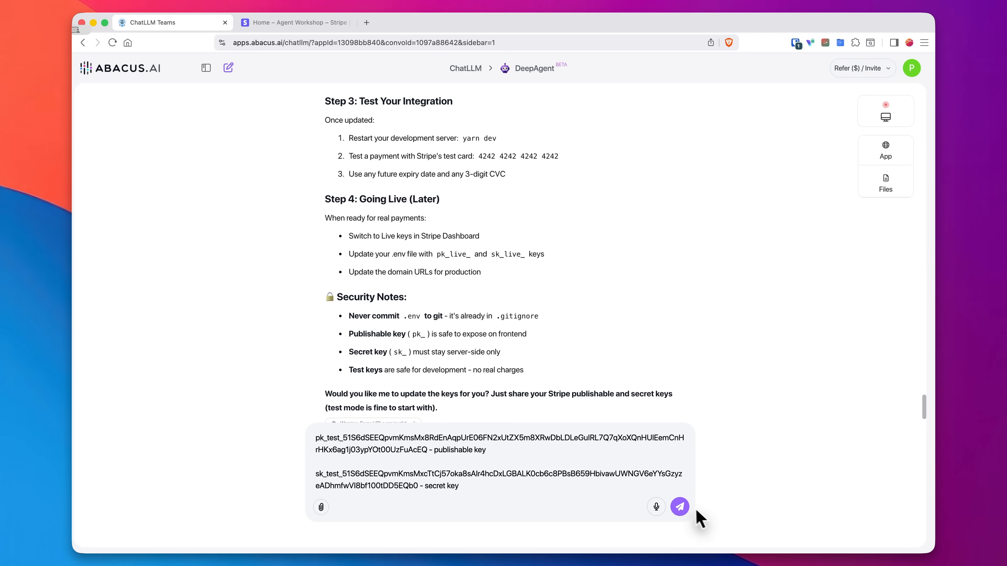
click(680, 506)
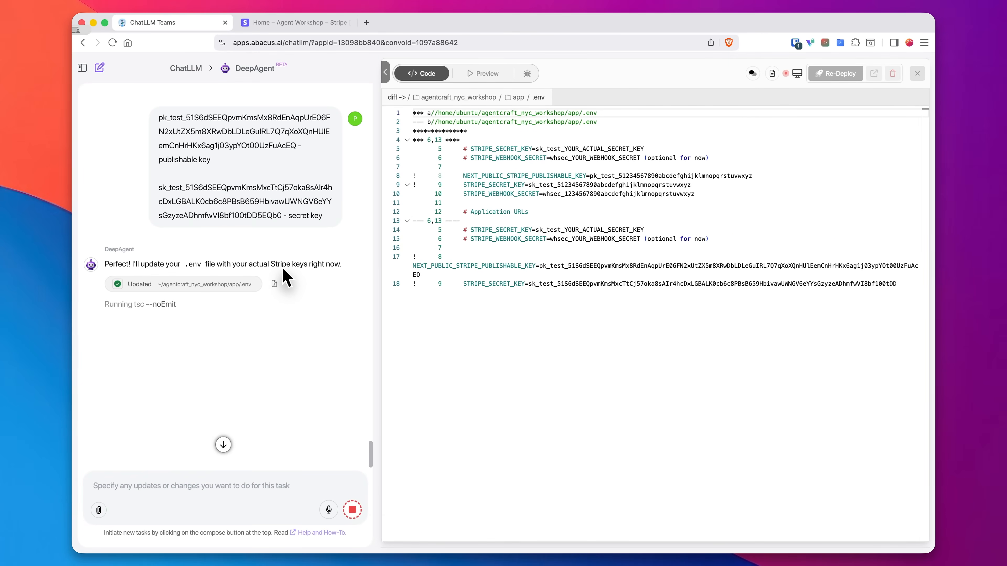
mouse_move(288, 278)
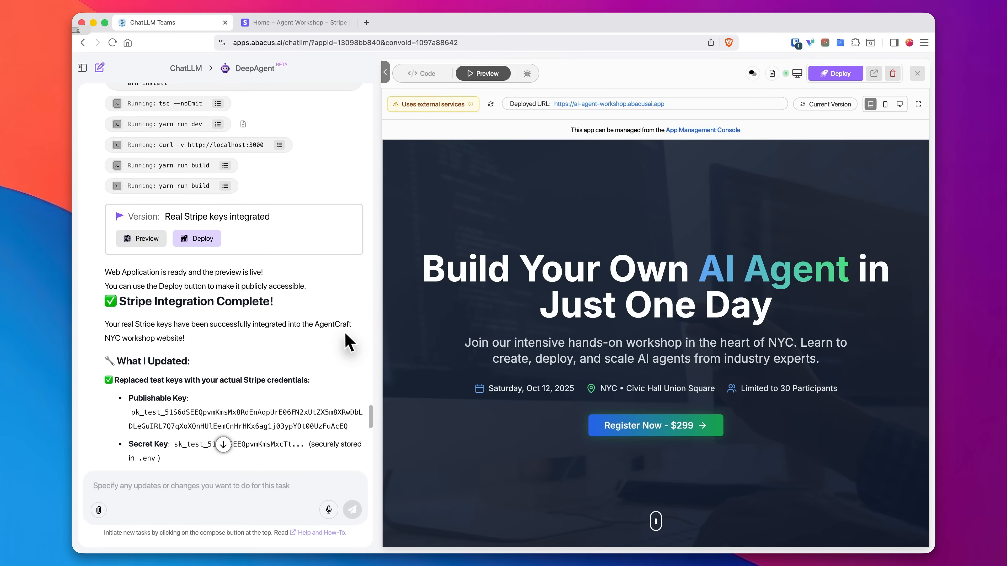
scroll(down, 3)
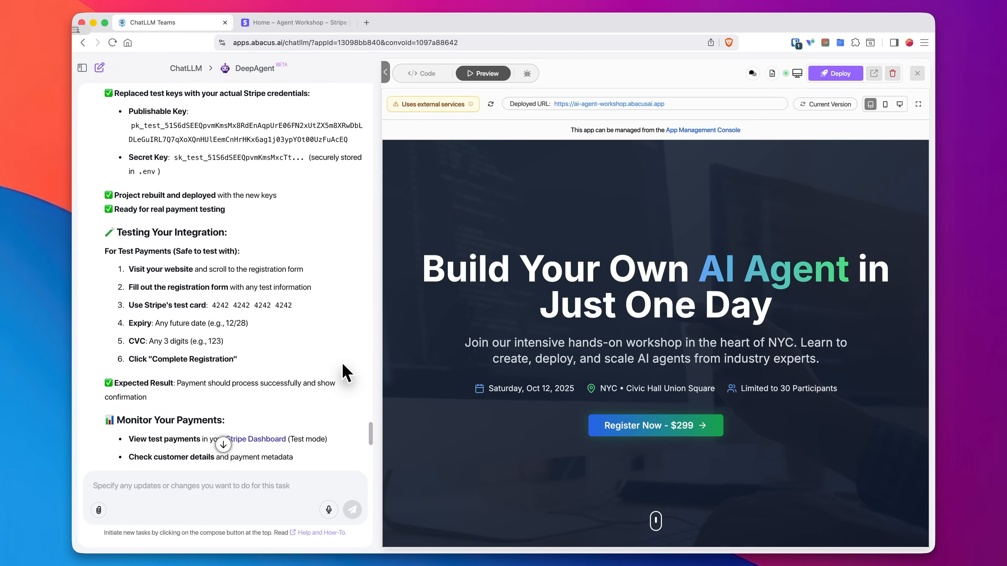
scroll(down, 3)
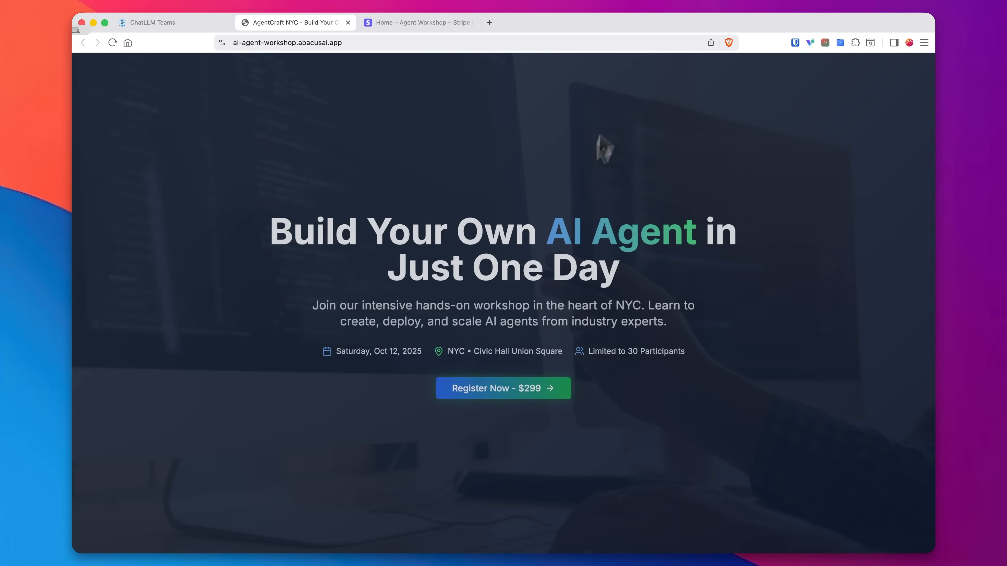
Start the registration process on the deployed AgentCraft site and reach the card payment field
scroll(down, 3)
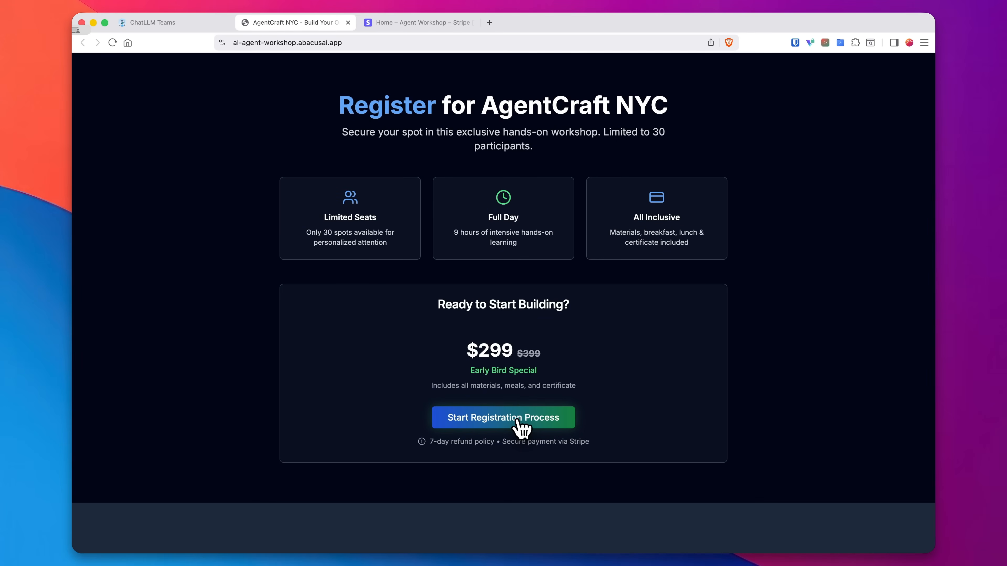
click(503, 417)
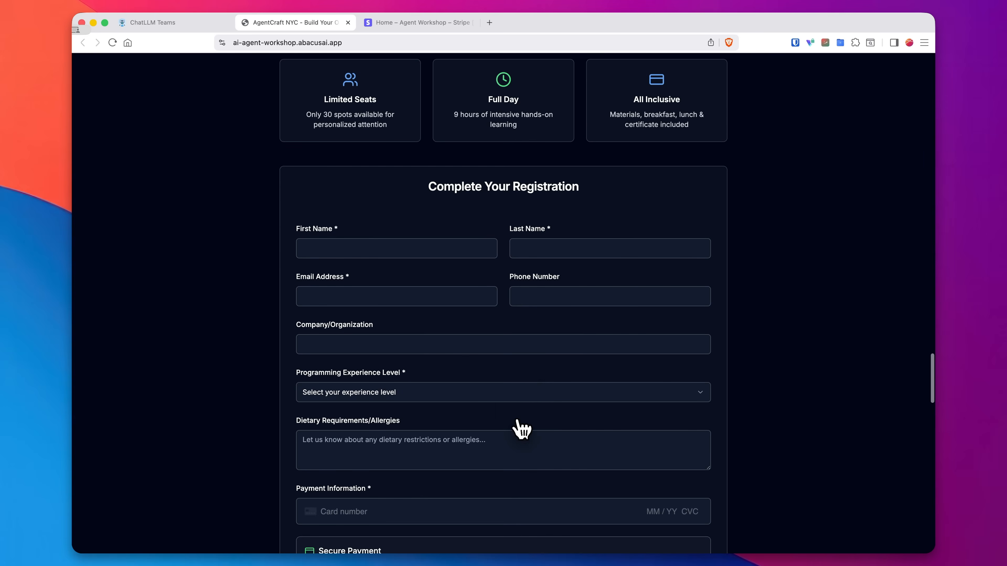
scroll(down, 3)
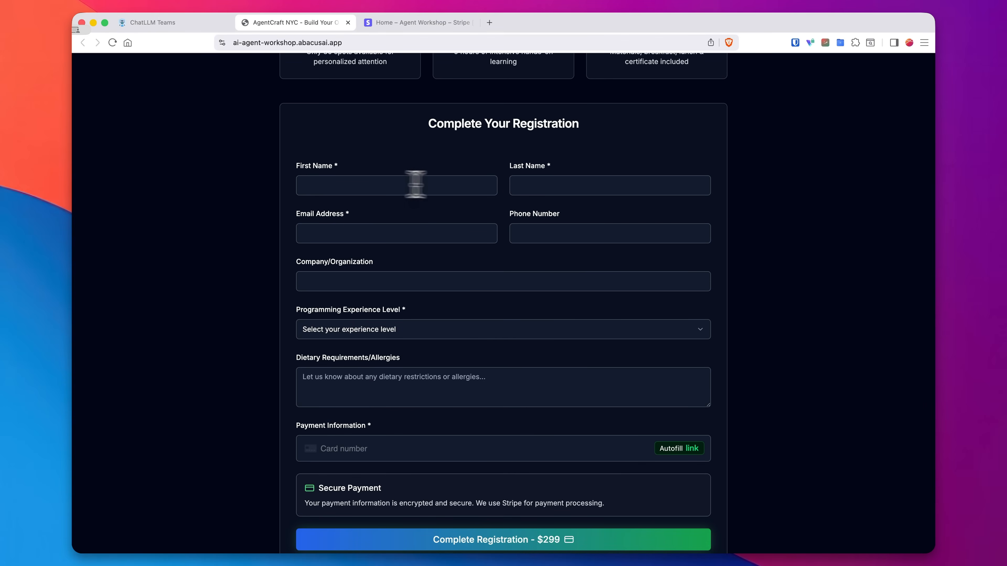
mouse_move(503, 285)
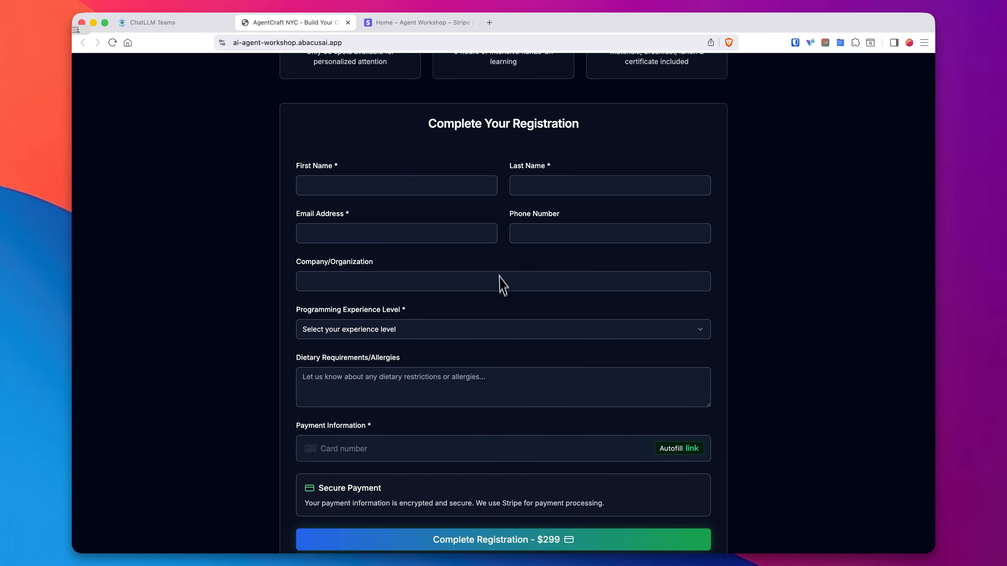
scroll(down, 3)
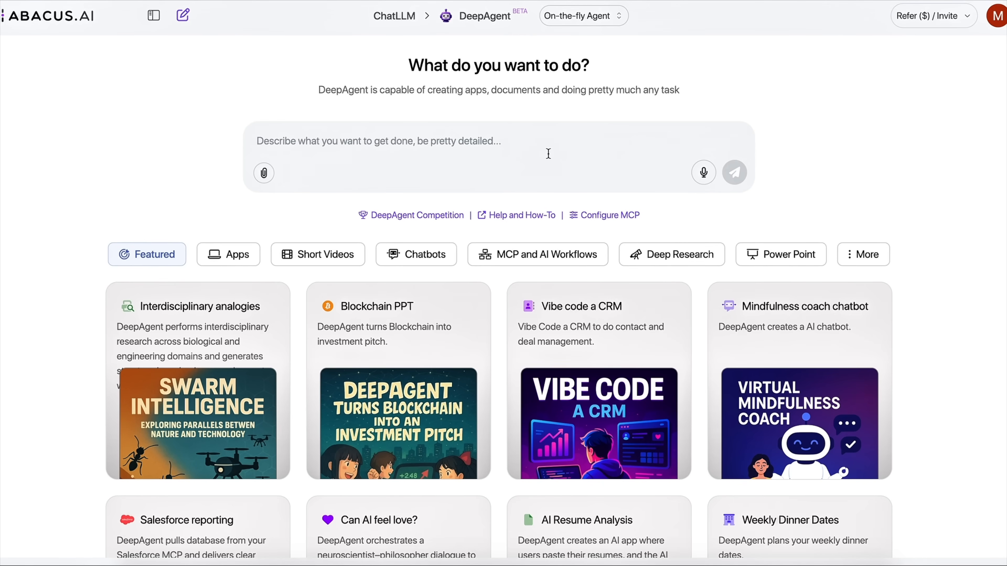
Request 'Create a minimalist, multi-page Yoga website with a calming theme' and answer the city, pricing and schedule questions
text(Create a minimalist, multi-page Yoga website with a calming theme.)
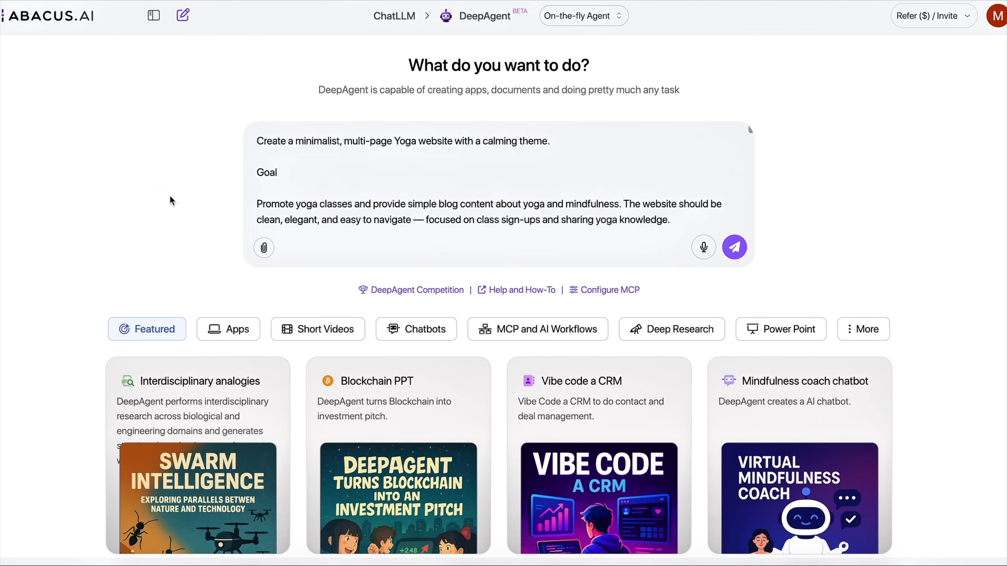
click(734, 247)
text(boston, you decide, sensible pricing, dont open gmail just save to databse, yes include schedule)
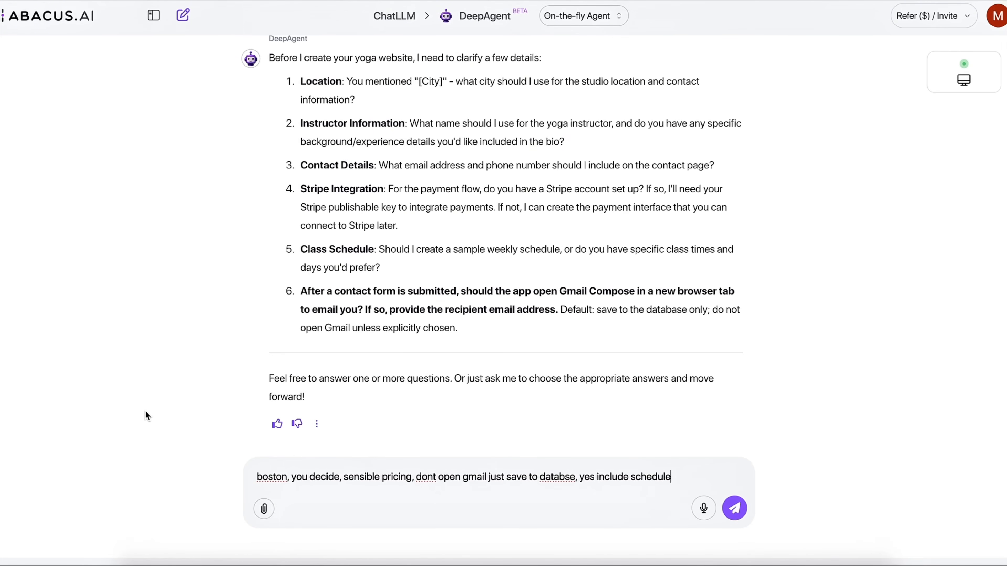
click(734, 508)
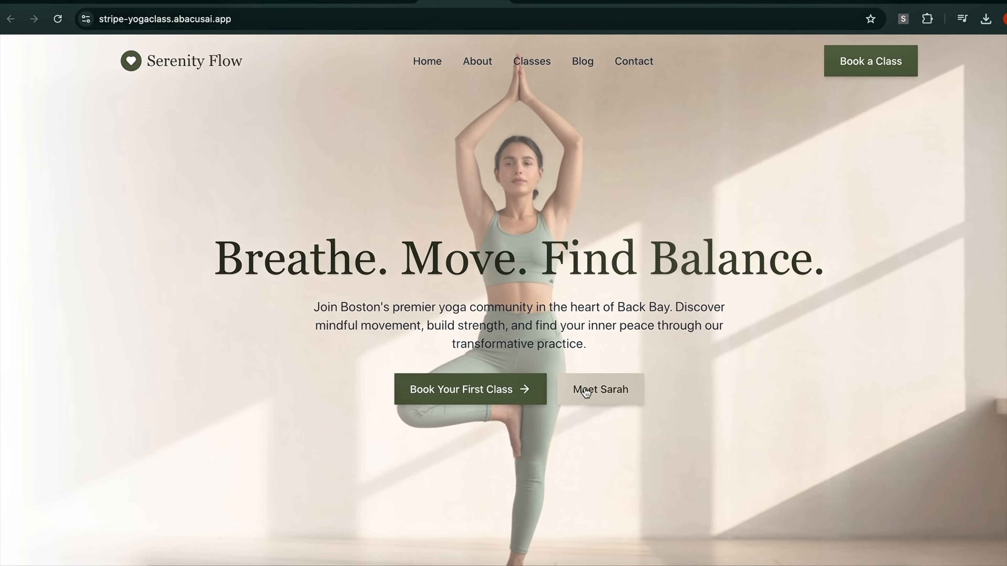
Browse the Meet Sarah instructor About page on the Serenity Flow site
click(599, 389)
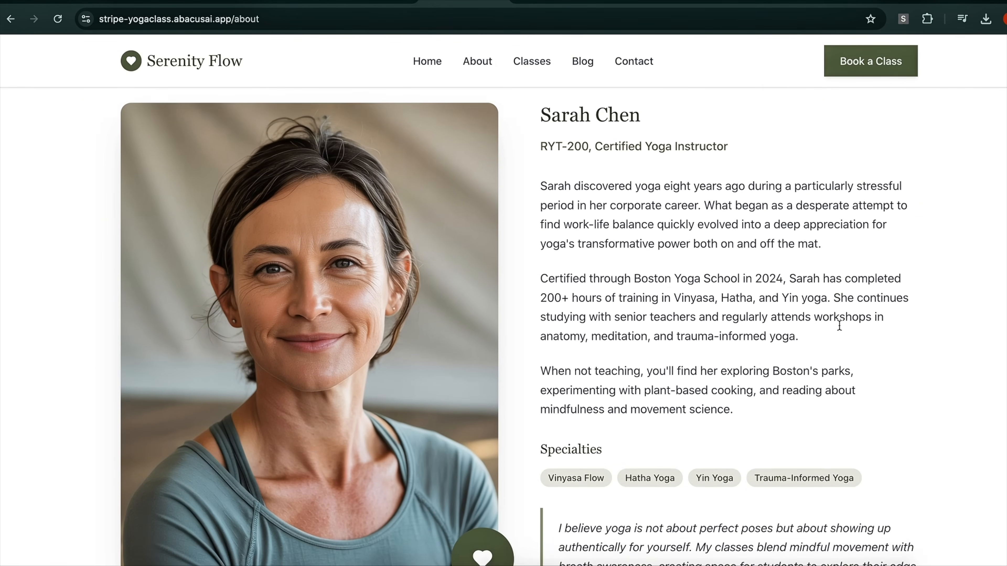
scroll(down, 3)
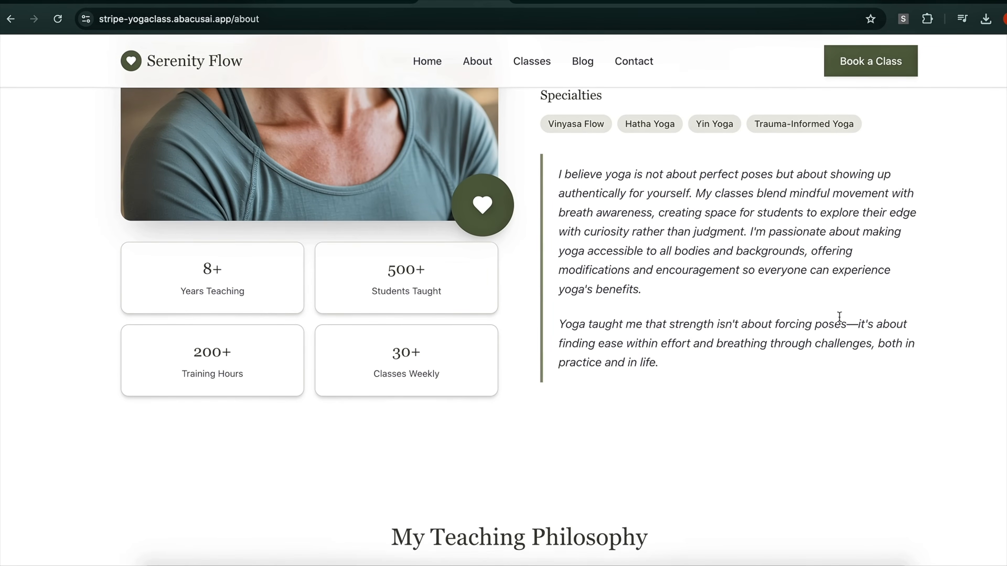
scroll(down, 3)
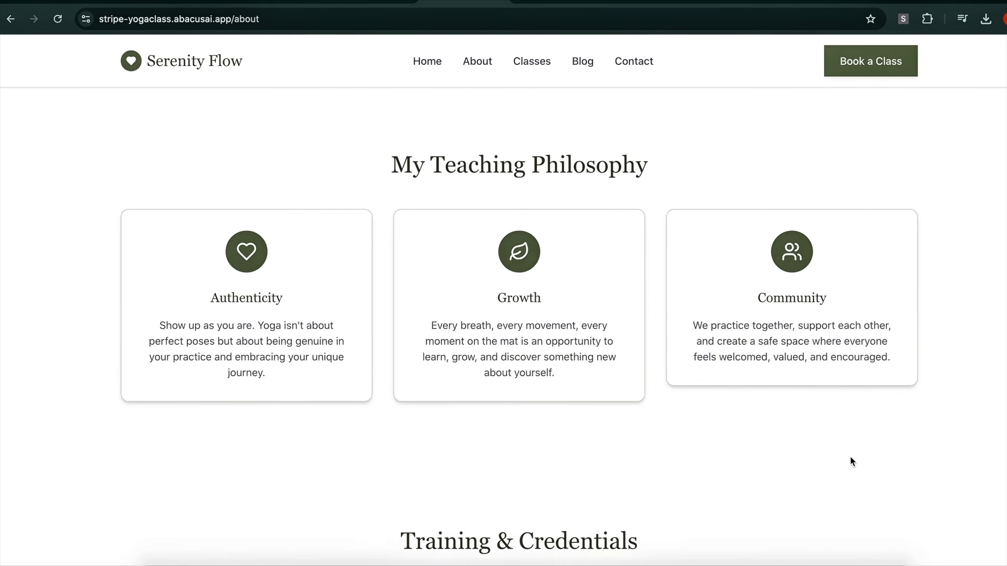
scroll(down, 3)
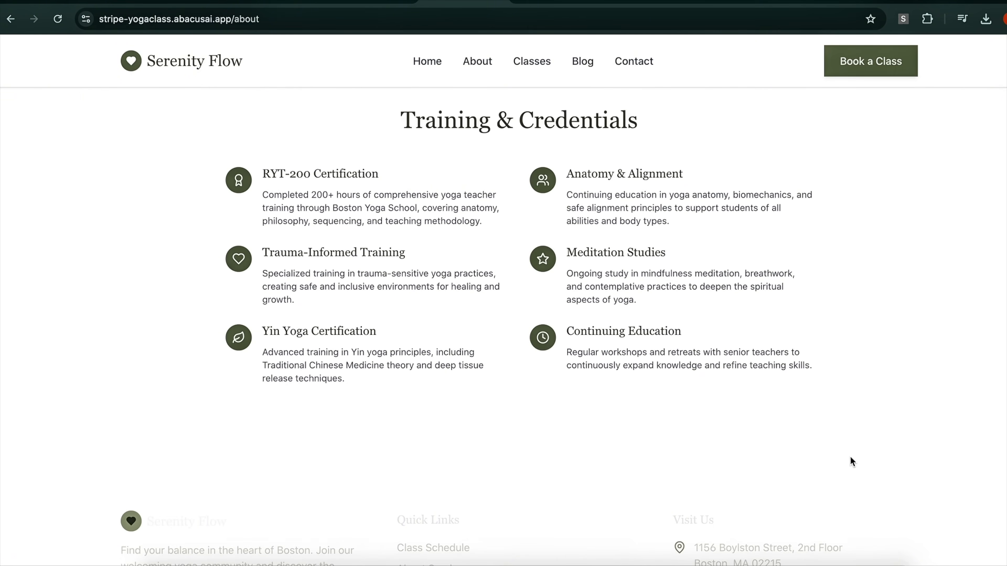
Review the Classes page listing the yoga class styles
click(532, 61)
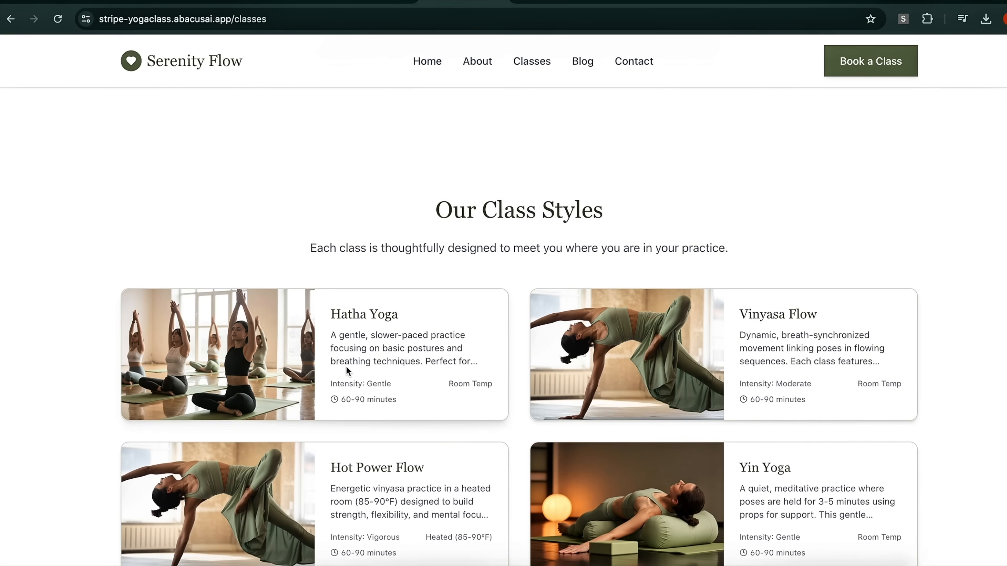
scroll(down, 3)
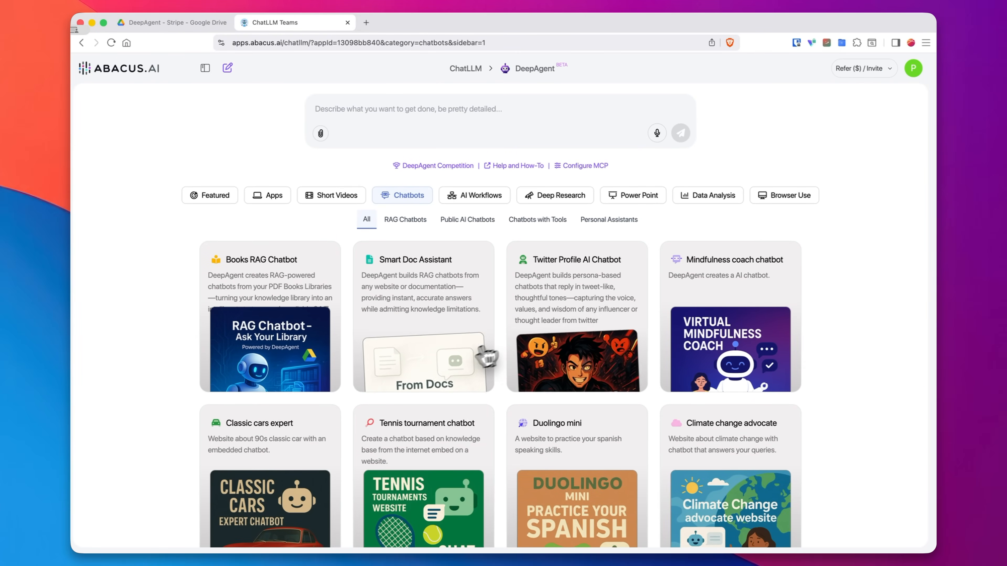
Preview the Duolingo mini chatbot template's Spanish-practice prompt and deployed demo
scroll(down, 3)
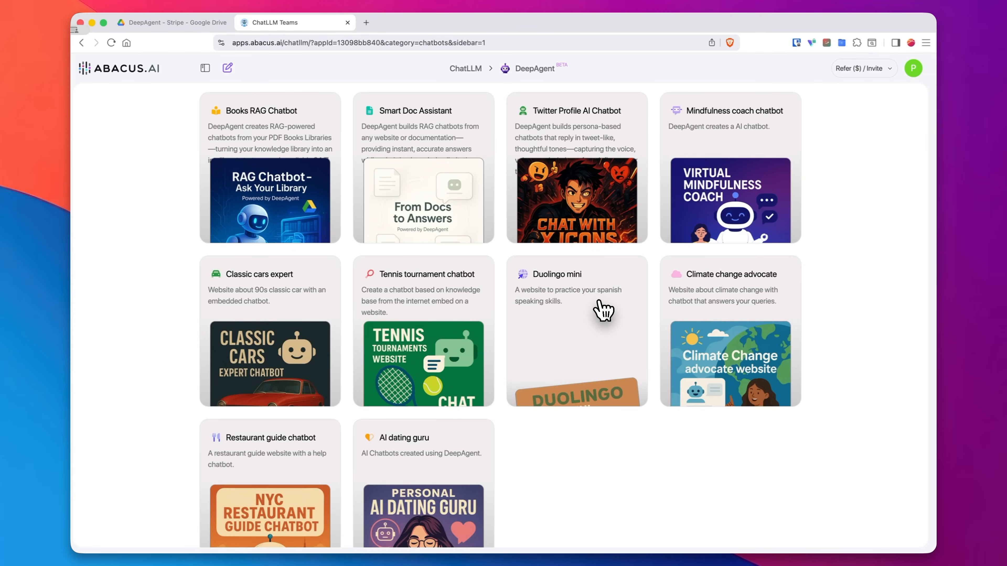
click(576, 331)
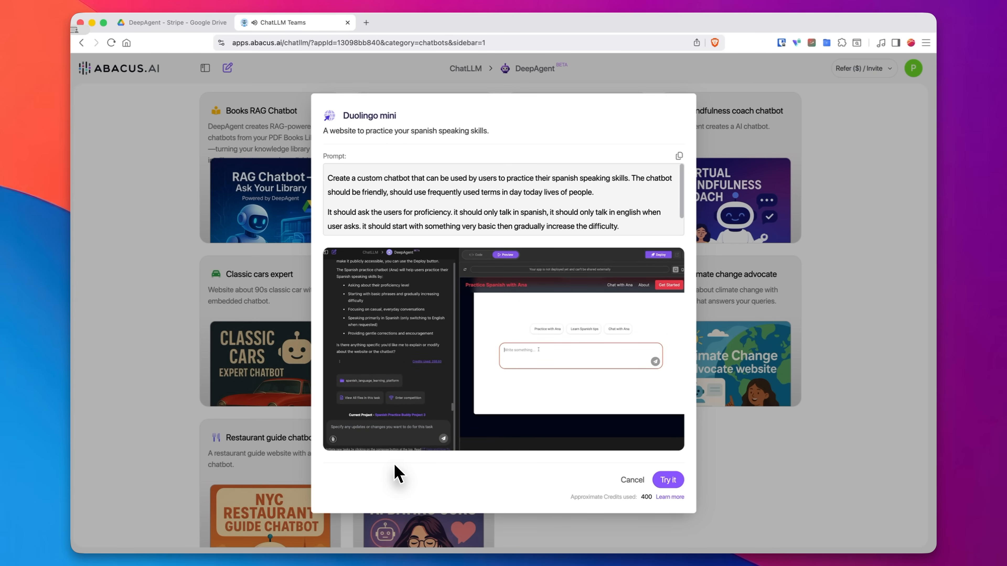
click(657, 254)
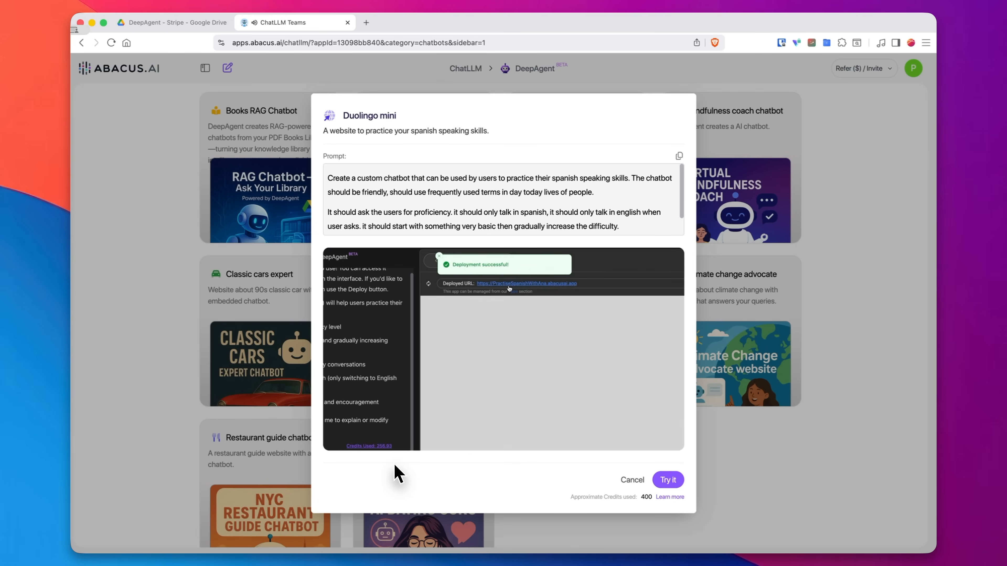